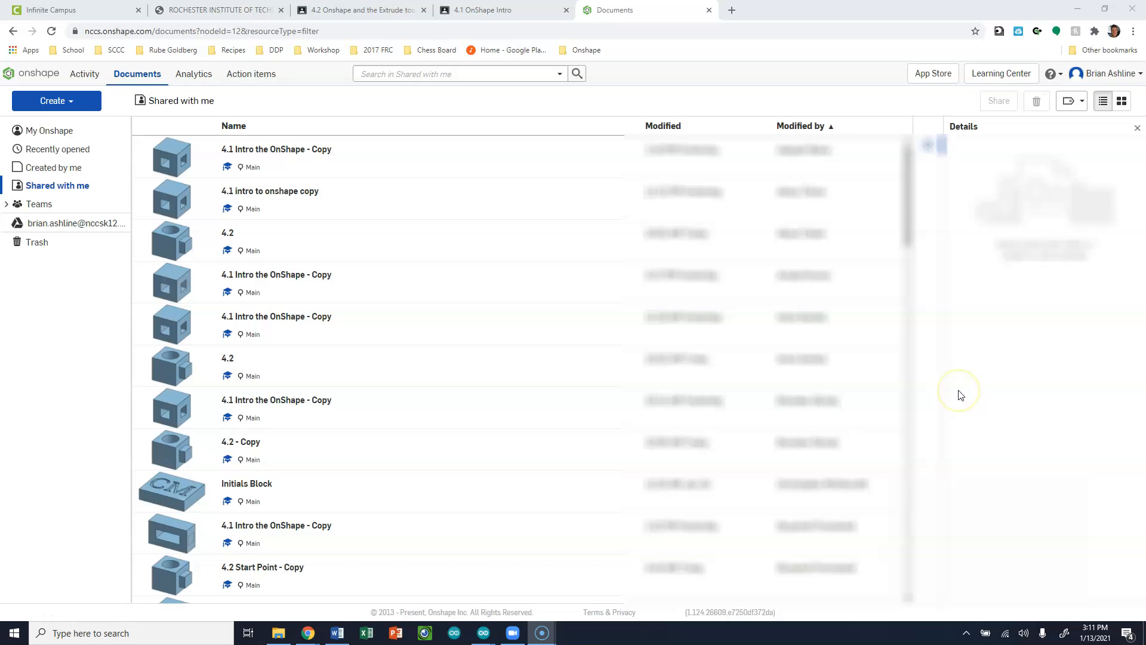
pyautogui.moveTo(959, 392)
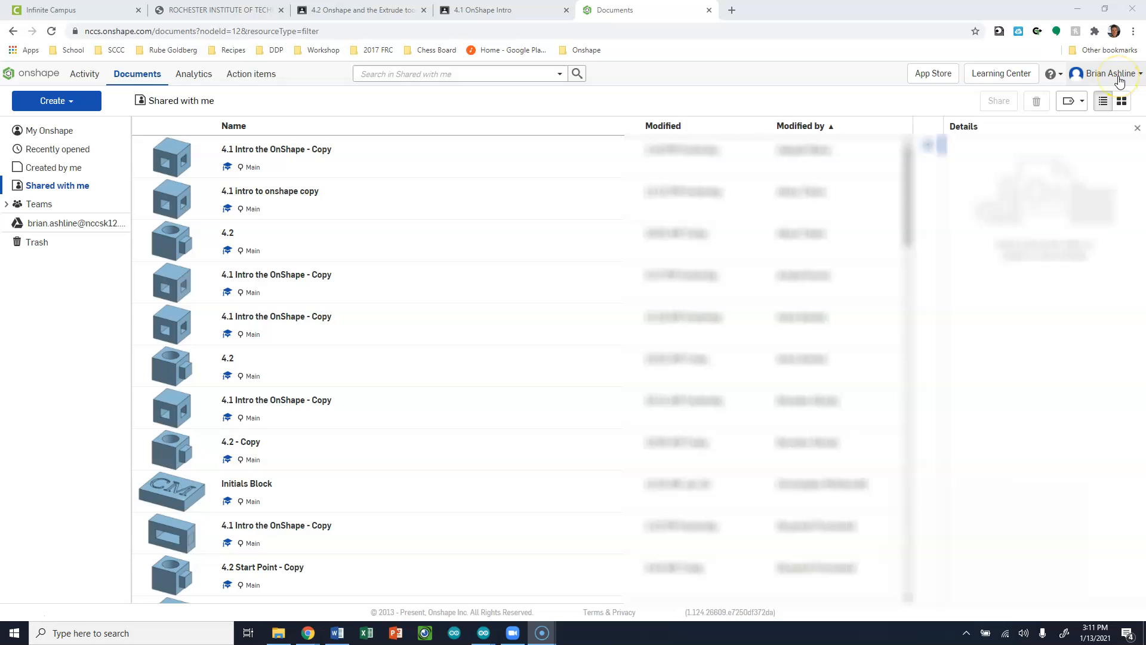
# - Go to My account from the top-right account name to reach the Profile page
pyautogui.click(1108, 72)
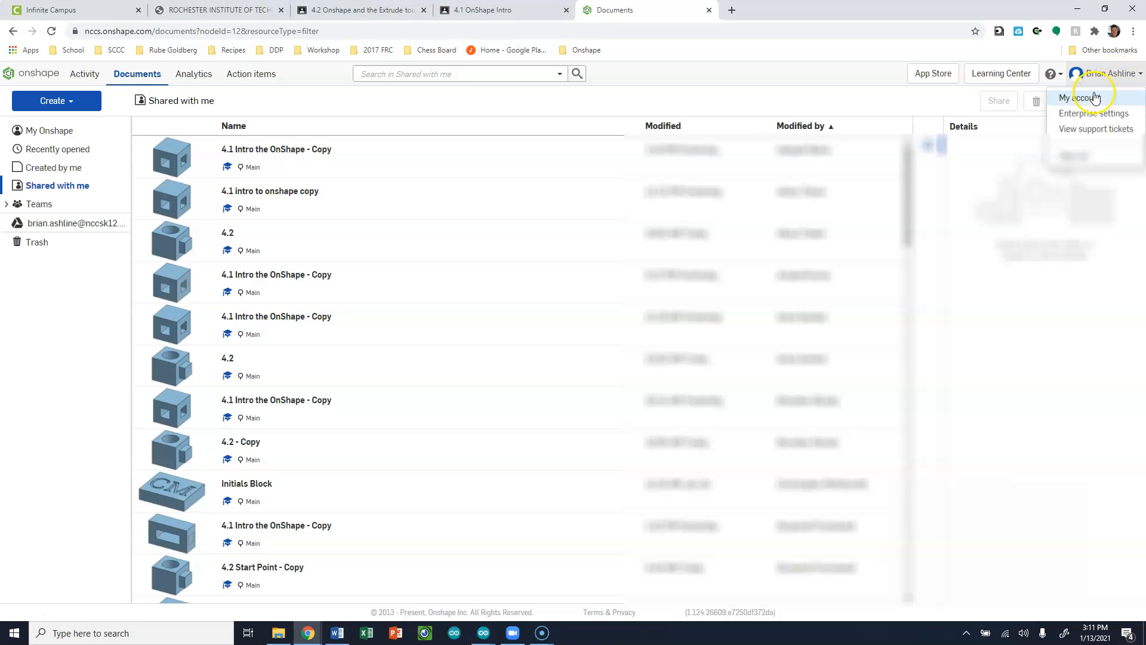
pyautogui.click(1079, 97)
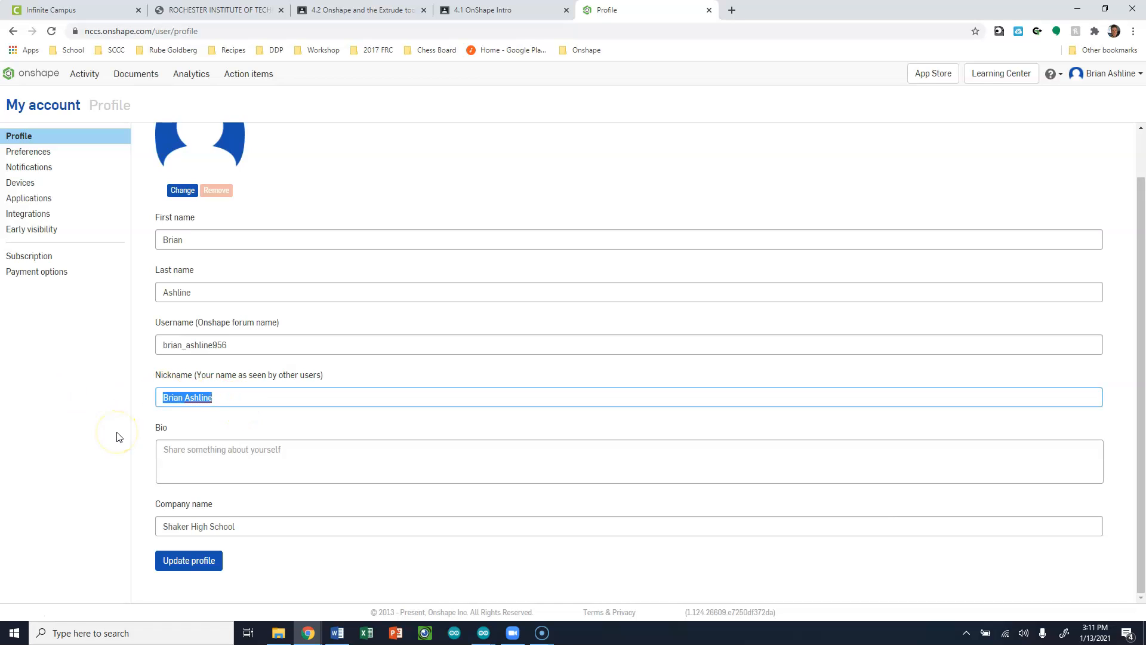
pyautogui.write('1')
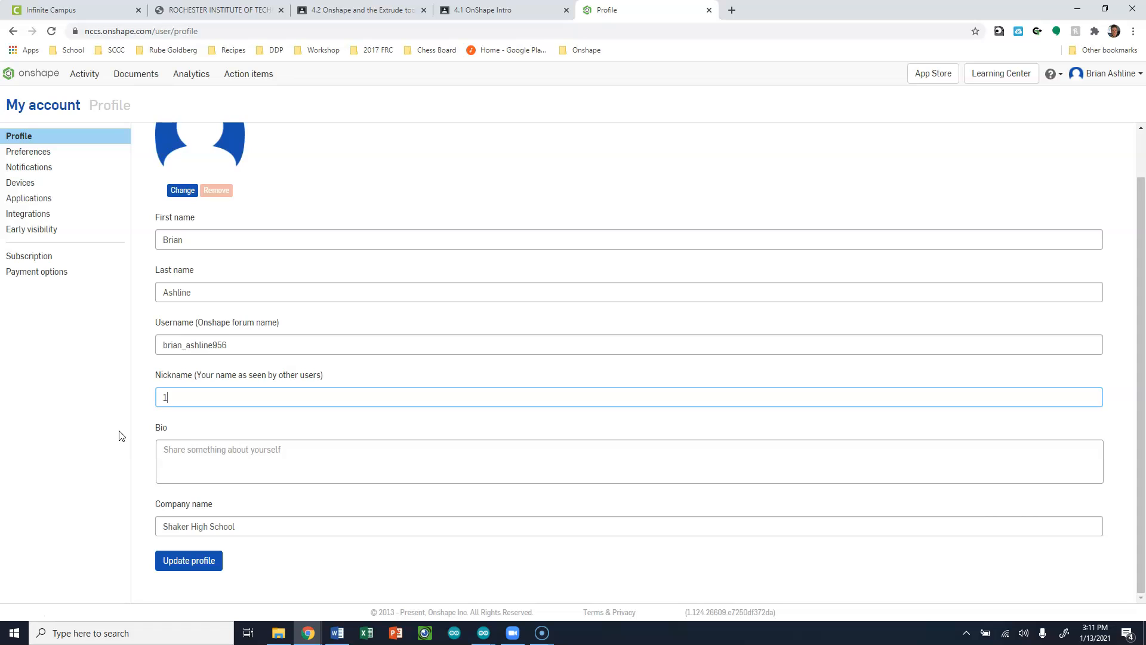
pyautogui.write('Ashline')
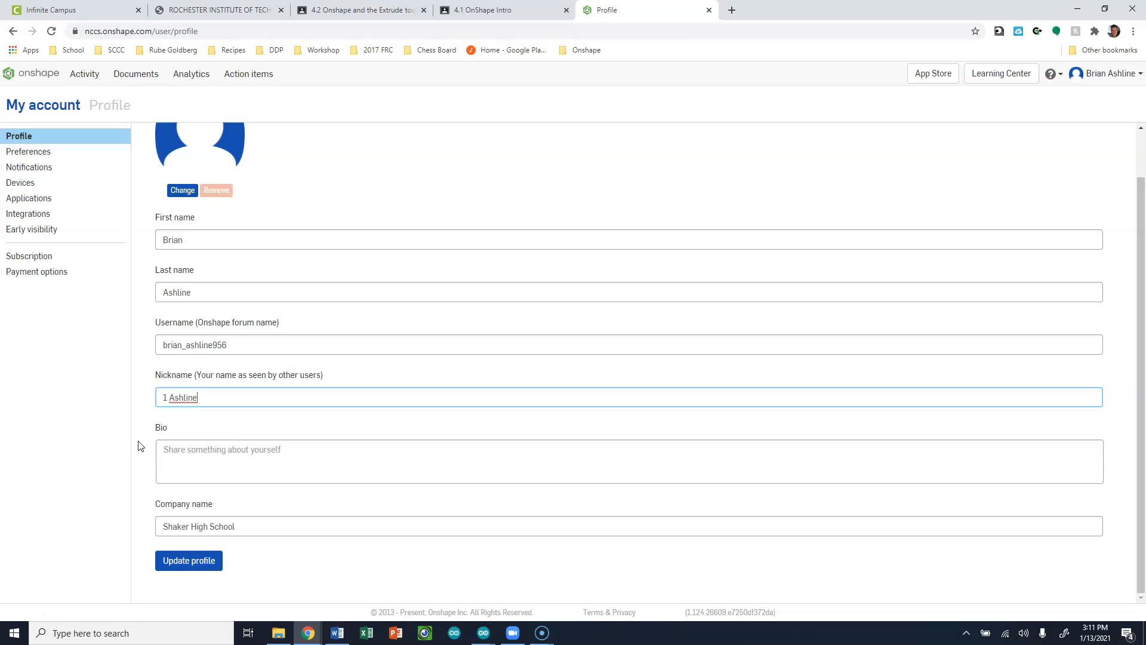
pyautogui.write('.')
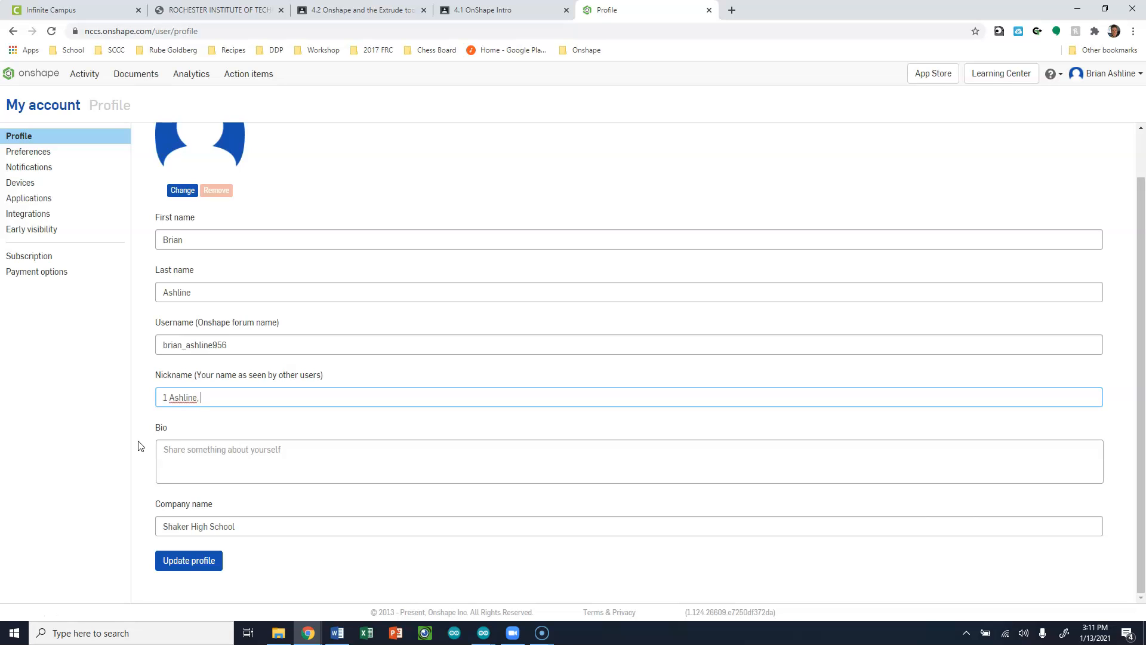
pyautogui.write('Brian')
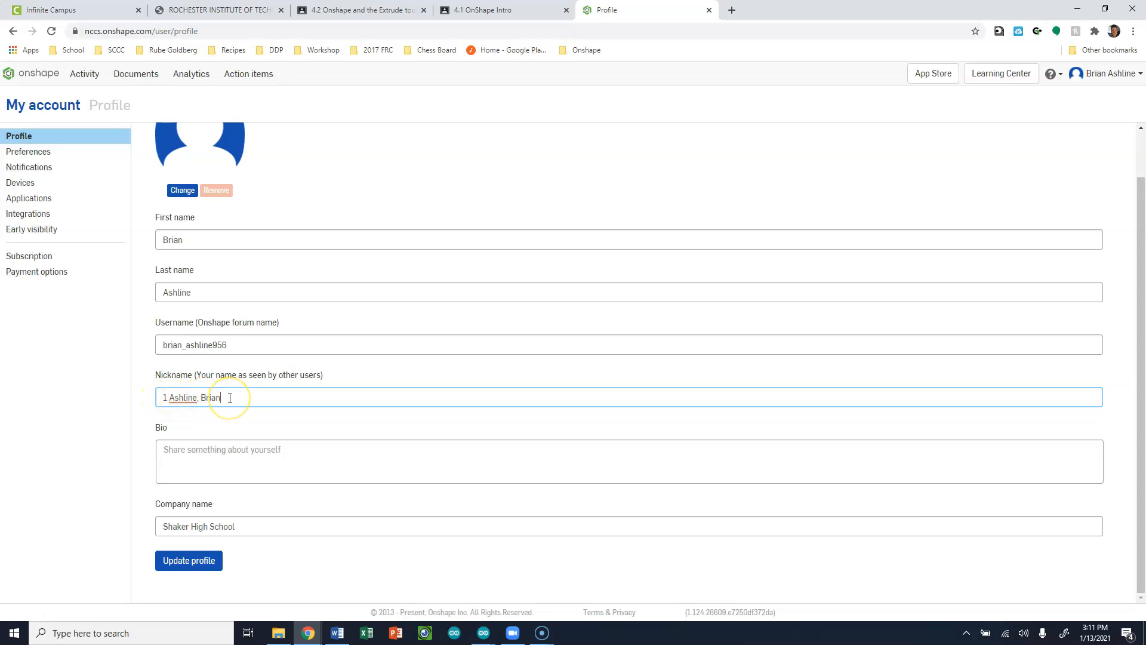
pyautogui.click(189, 561)
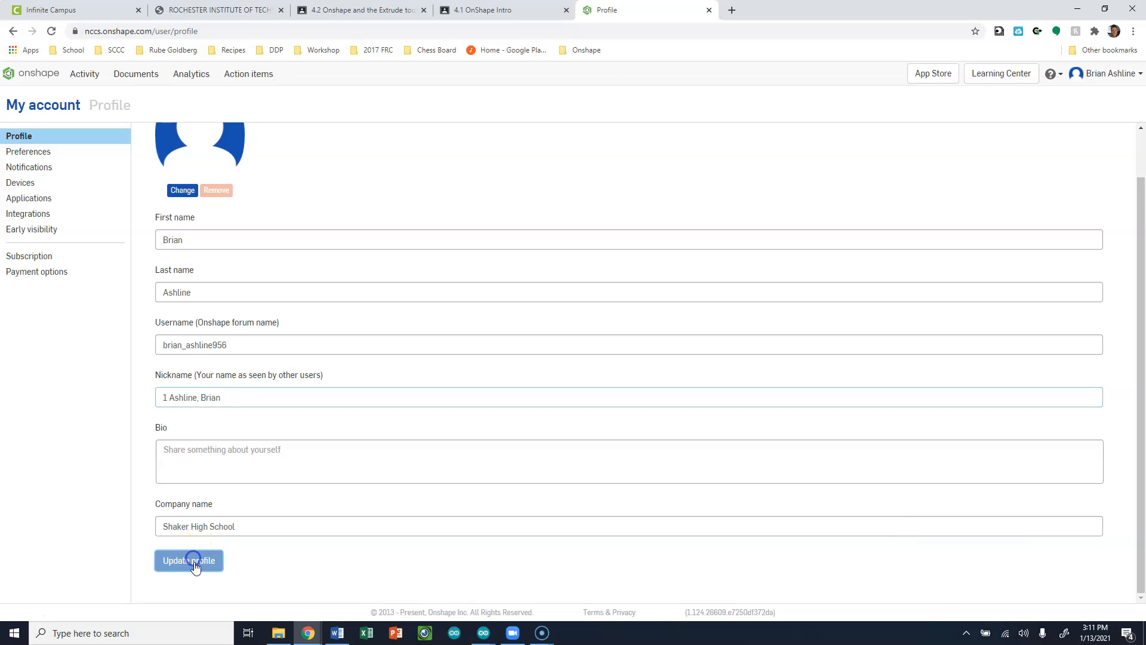
pyautogui.click(189, 560)
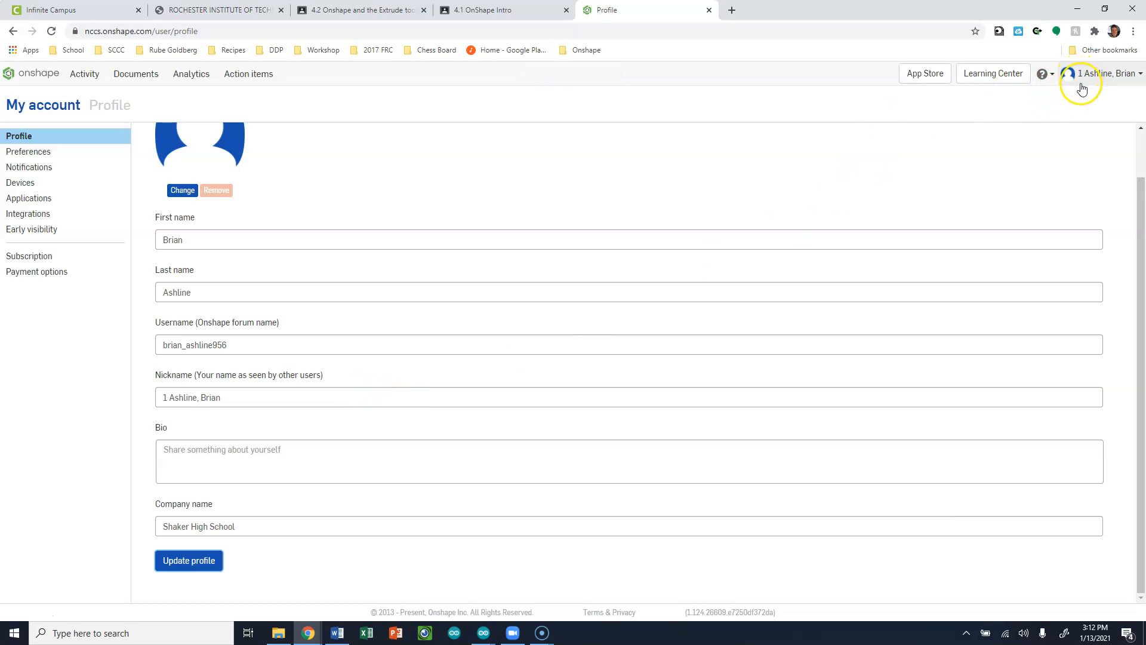
pyautogui.moveTo(1112, 80)
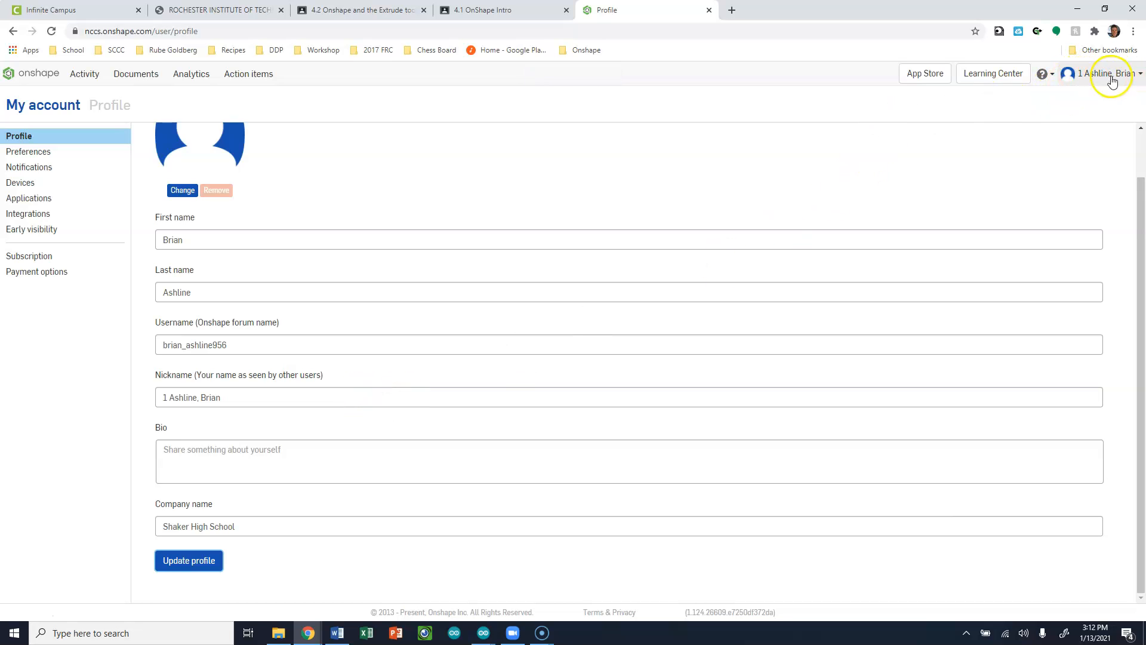
pyautogui.moveTo(1077, 79)
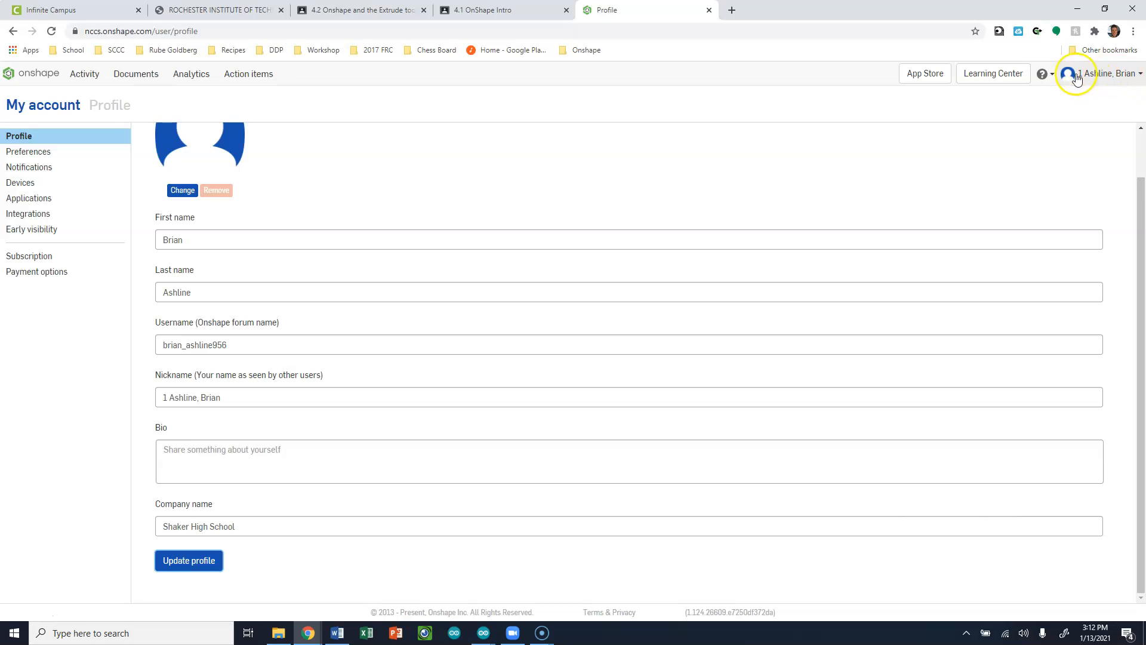